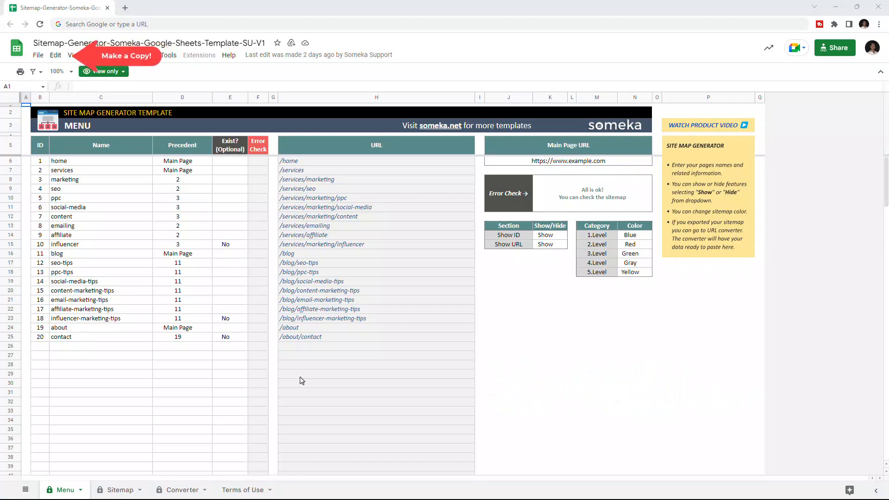
Make an editable copy of the view-only Someka sitemap template via File > Make a copy.
{"action": "left_click", "coordinate": [38, 55]}
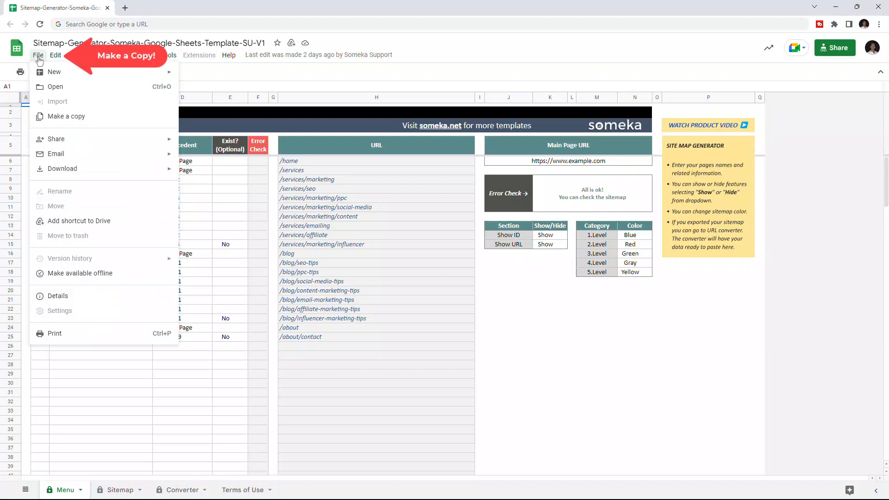
{"action": "left_click", "coordinate": [66, 116]}
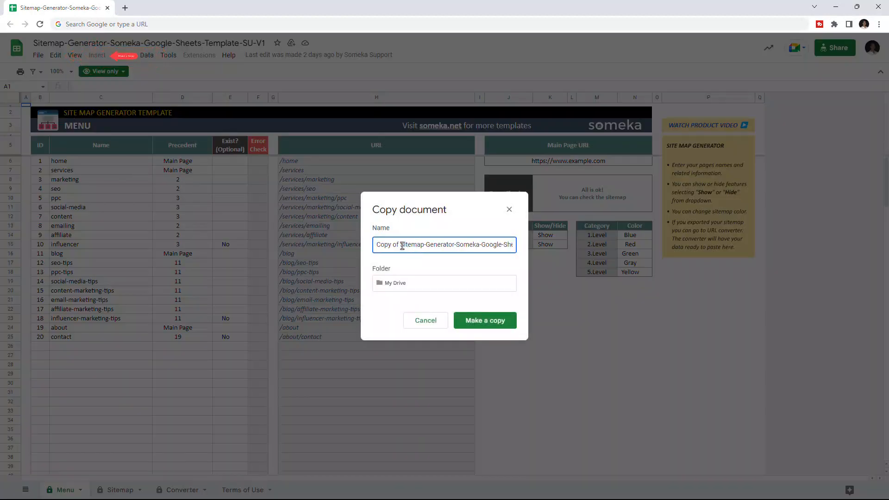
{"action": "left_click", "coordinate": [484, 321]}
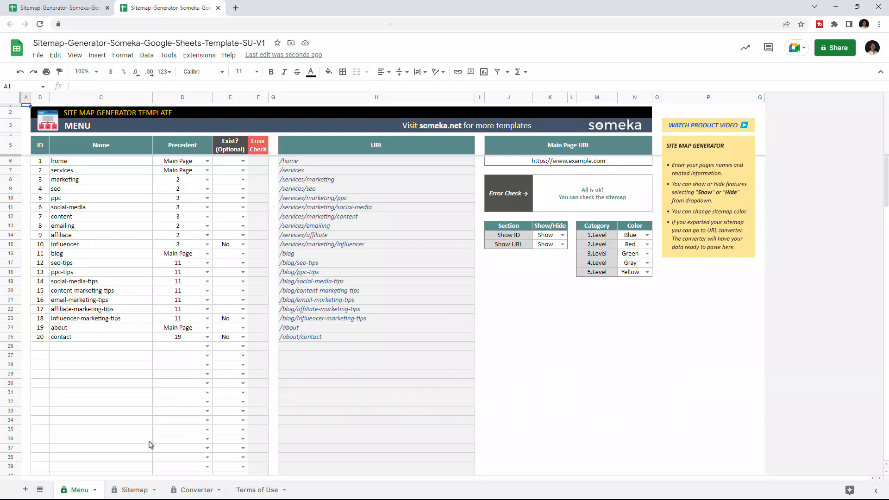
{"action": "left_click", "coordinate": [132, 489]}
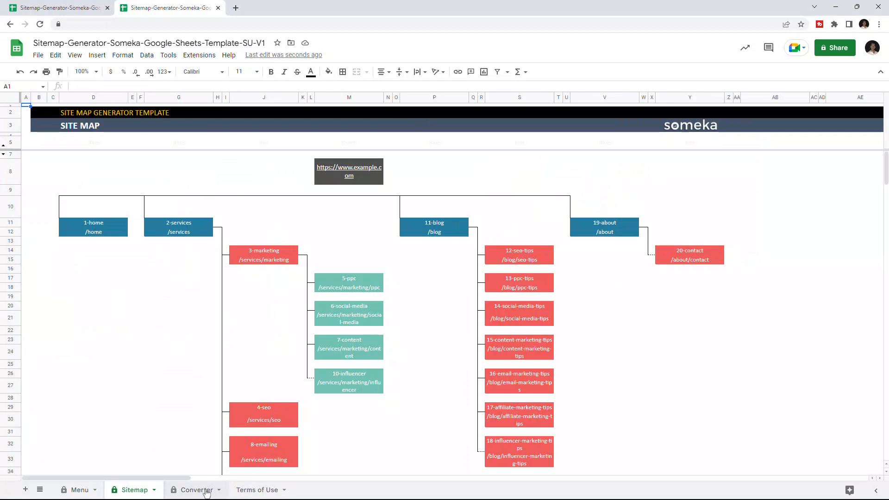
{"action": "left_click", "coordinate": [195, 490]}
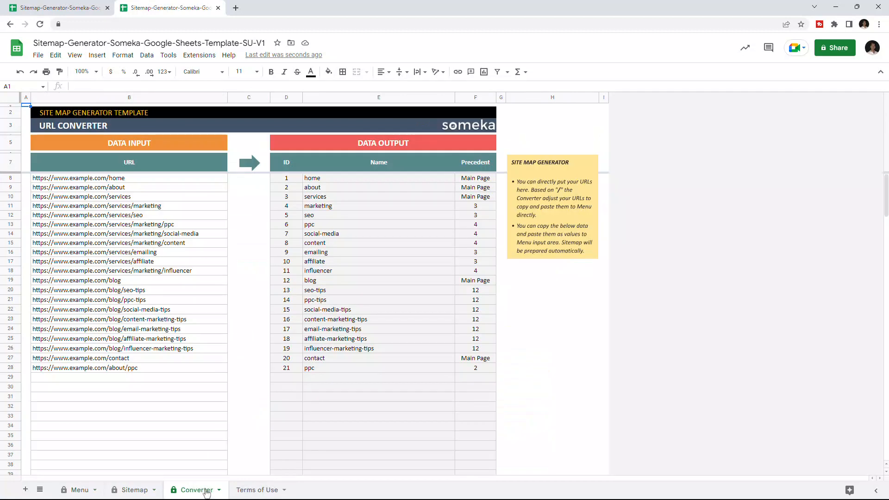
{"action": "left_click", "coordinate": [79, 489]}
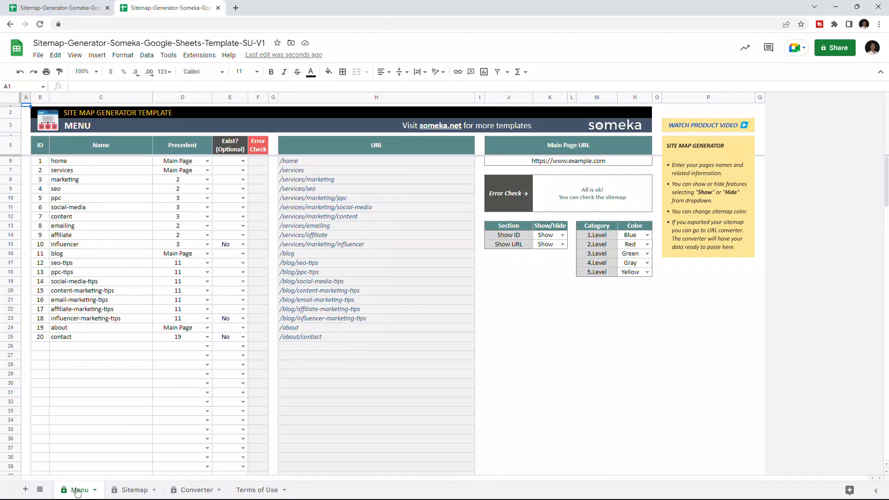
{"action": "left_click", "coordinate": [568, 160]}
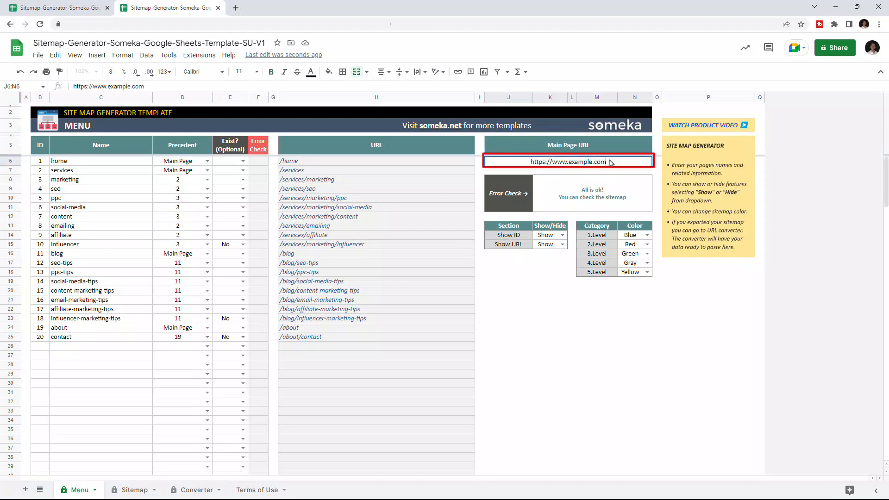
{"action": "left_click", "coordinate": [82, 291]}
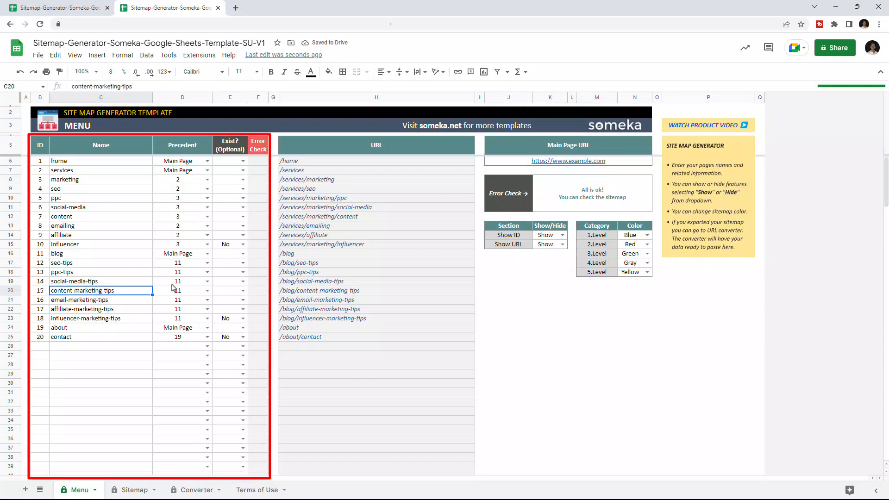
{"action": "left_click", "coordinate": [207, 291]}
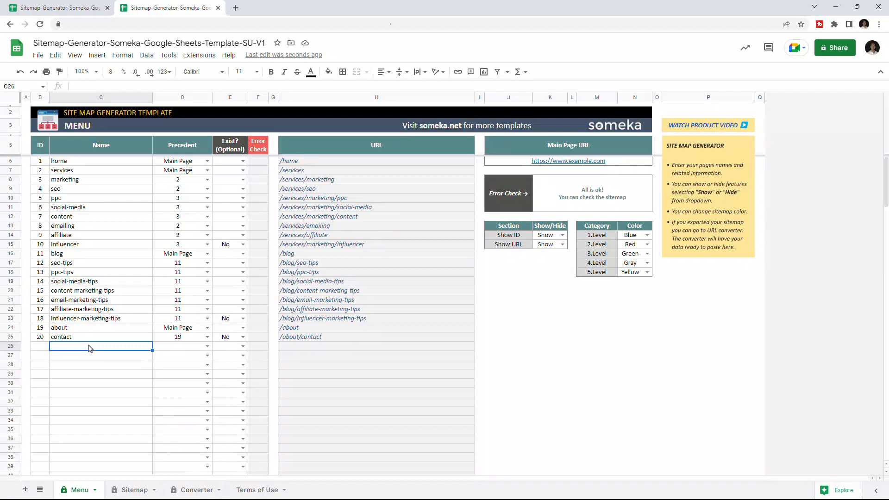
Enter 'About Us' as ID 21 with precedent Main Page and Exist? set to No.
{"action": "type", "text": "About"}
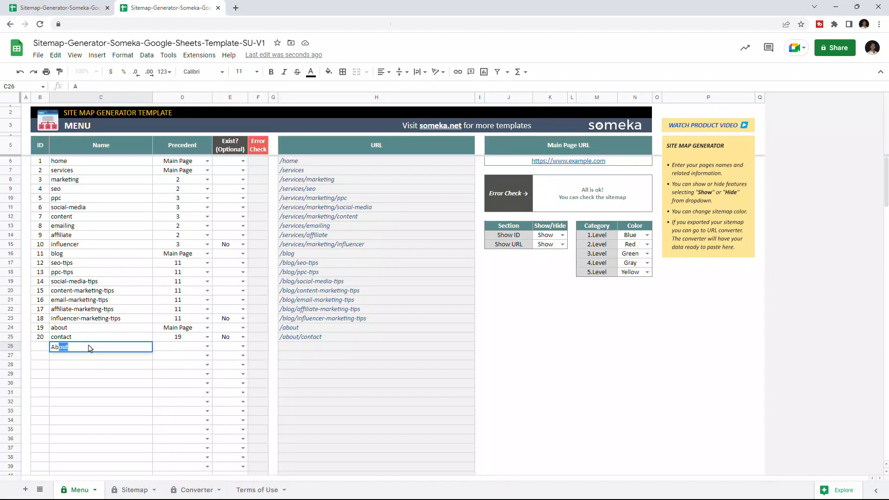
{"action": "type", "text": "About Us"}
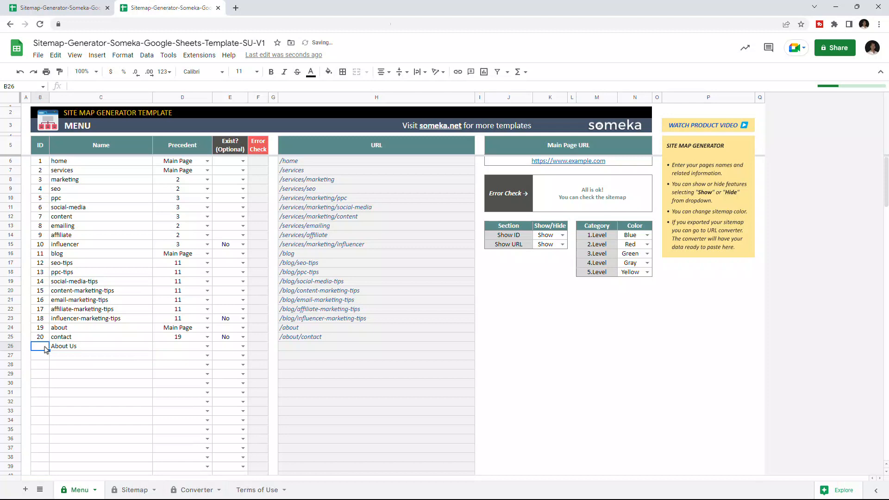
{"action": "type", "text": "21"}
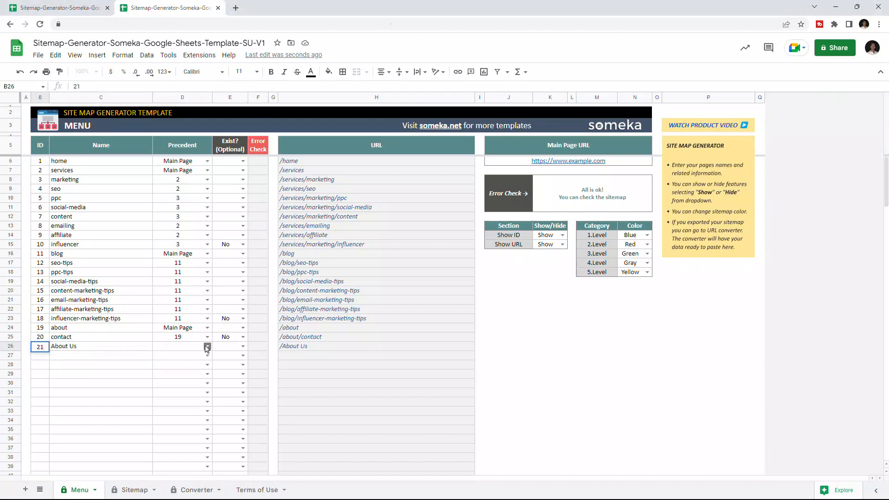
{"action": "left_click", "coordinate": [207, 346]}
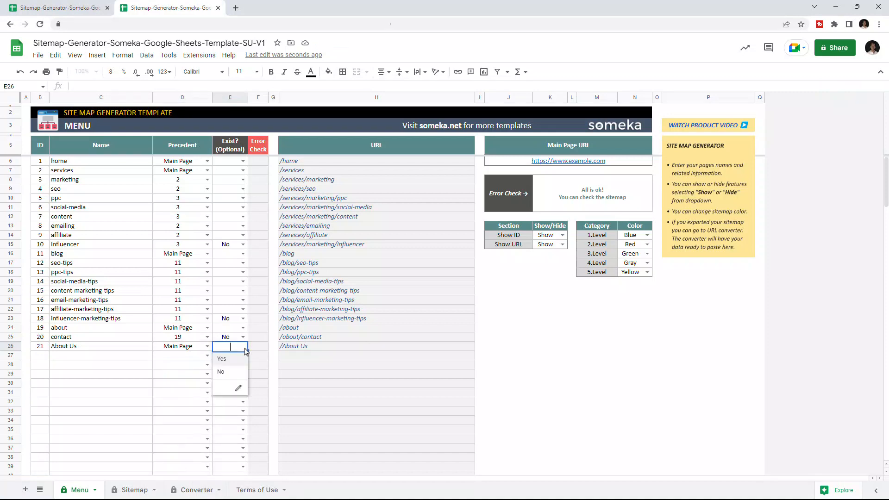
{"action": "left_click", "coordinate": [220, 371]}
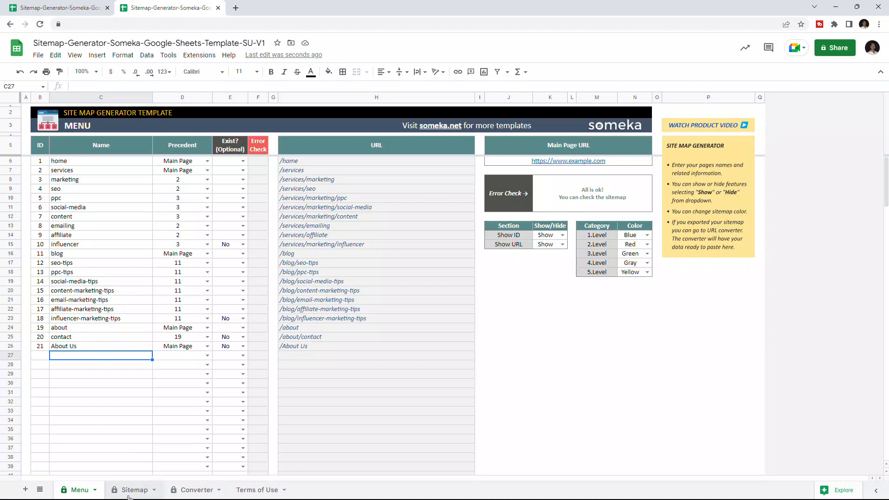
{"action": "left_click", "coordinate": [134, 490]}
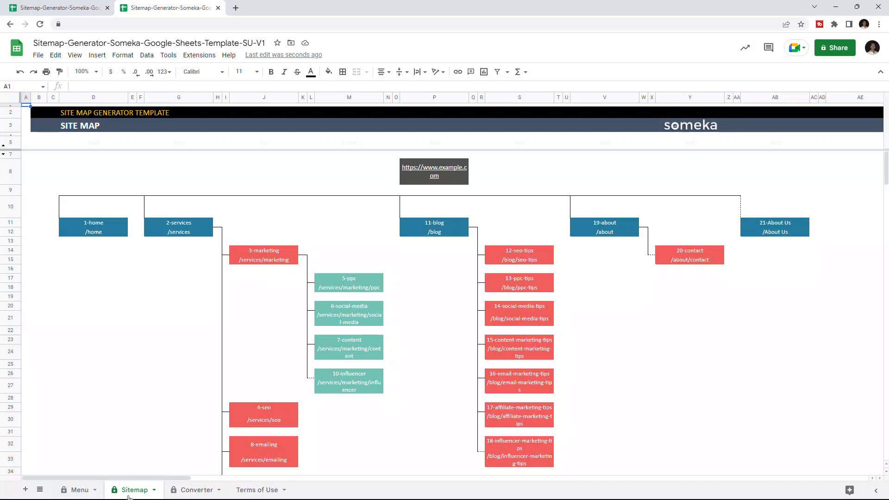
{"action": "left_click", "coordinate": [78, 490]}
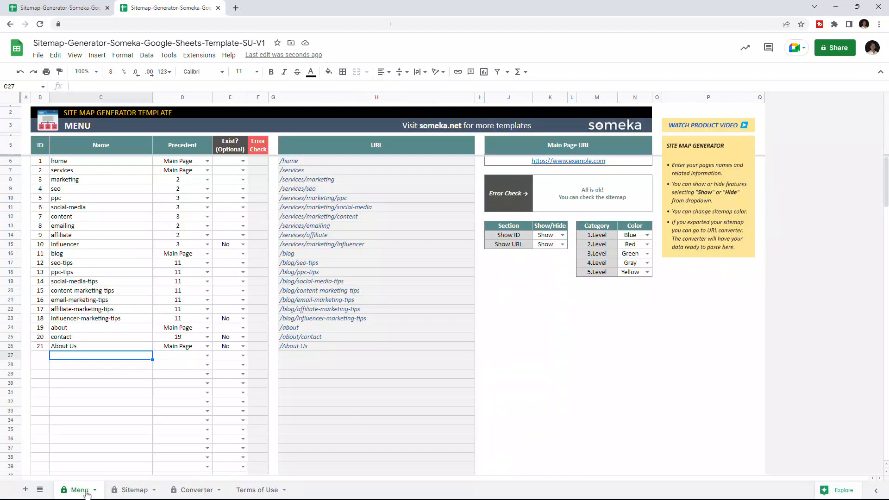
Set Show ID and Show URL to Hide and make 1.Level Red.
{"action": "left_click", "coordinate": [561, 235]}
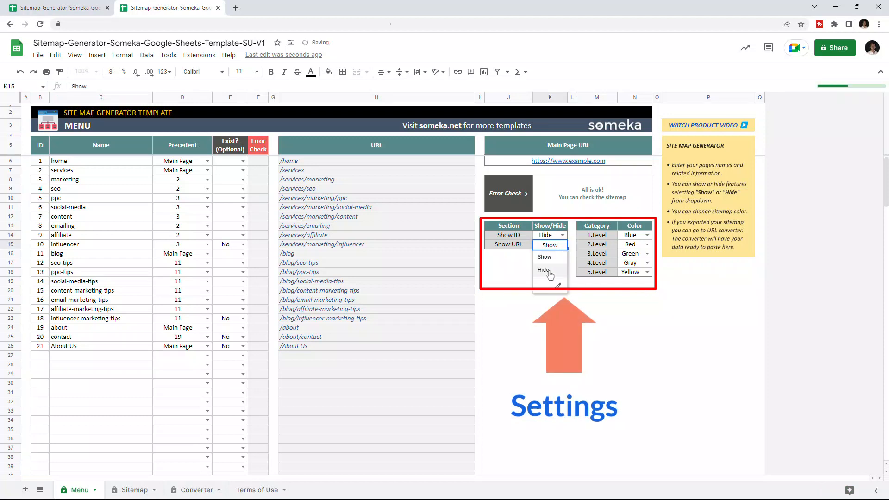
{"action": "left_click", "coordinate": [543, 270]}
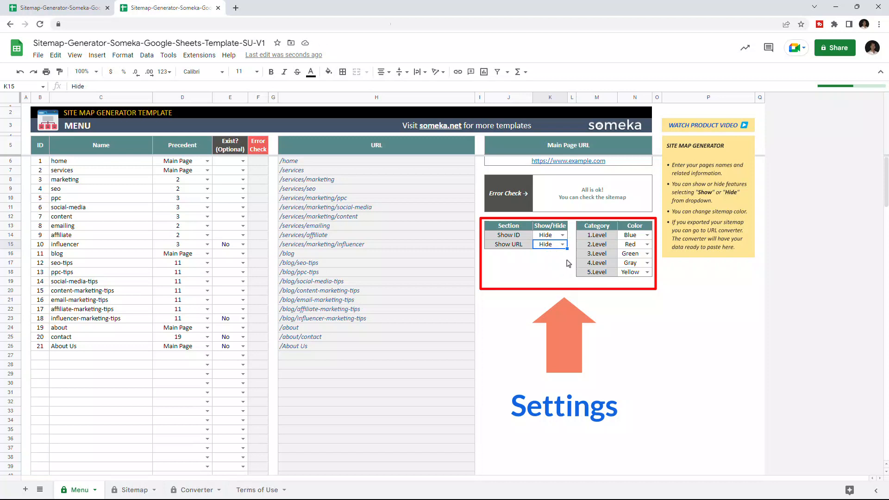
{"action": "left_click", "coordinate": [647, 236]}
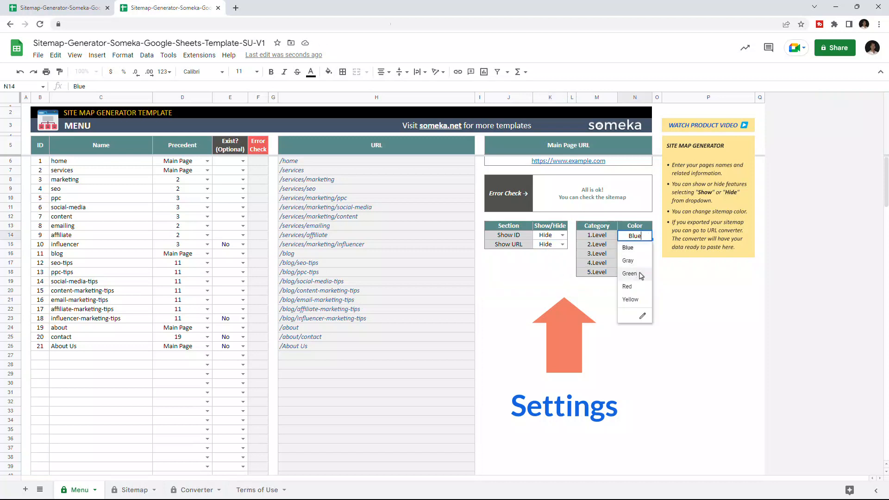
{"action": "left_click", "coordinate": [627, 286]}
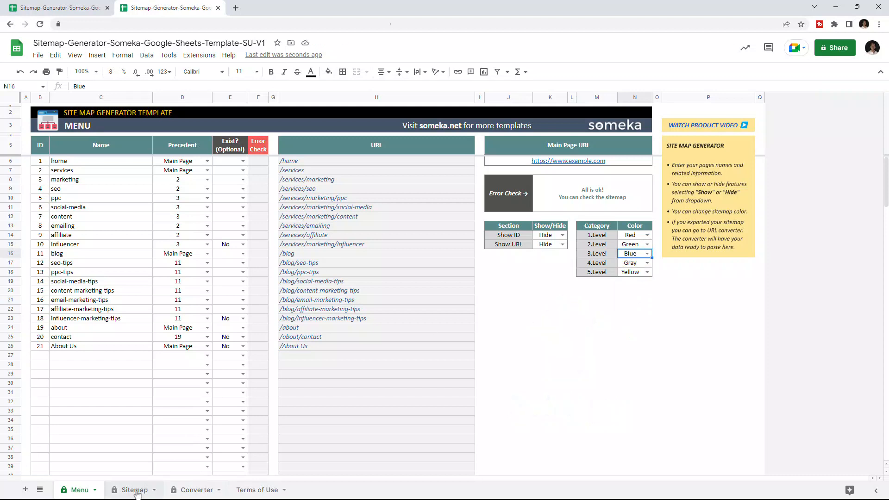
{"action": "left_click", "coordinate": [135, 489]}
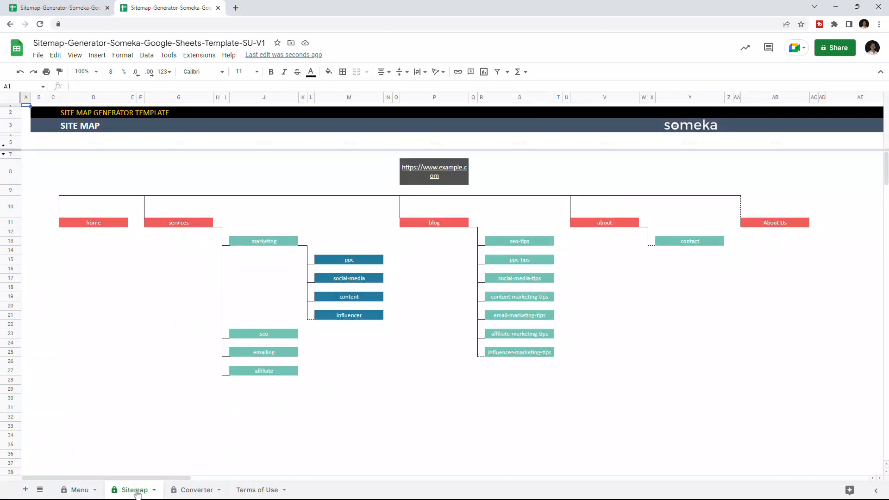
{"action": "mouse_move", "coordinate": [128, 490]}
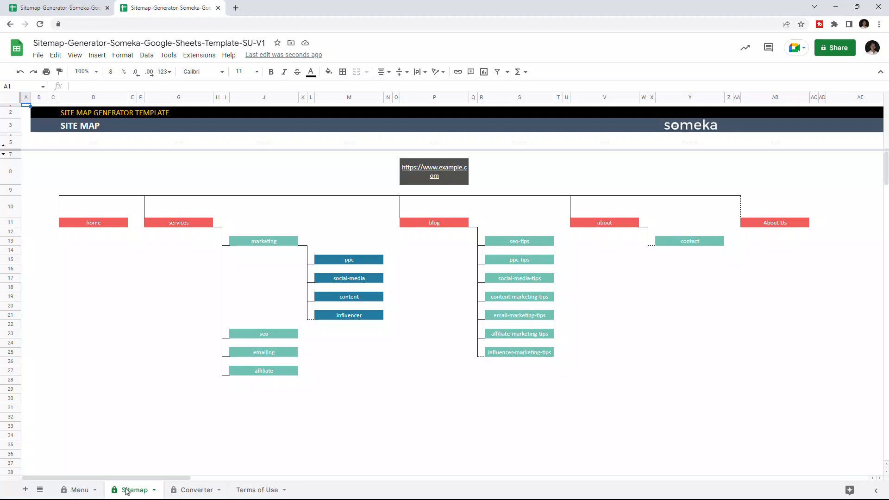
{"action": "left_click", "coordinate": [195, 489]}
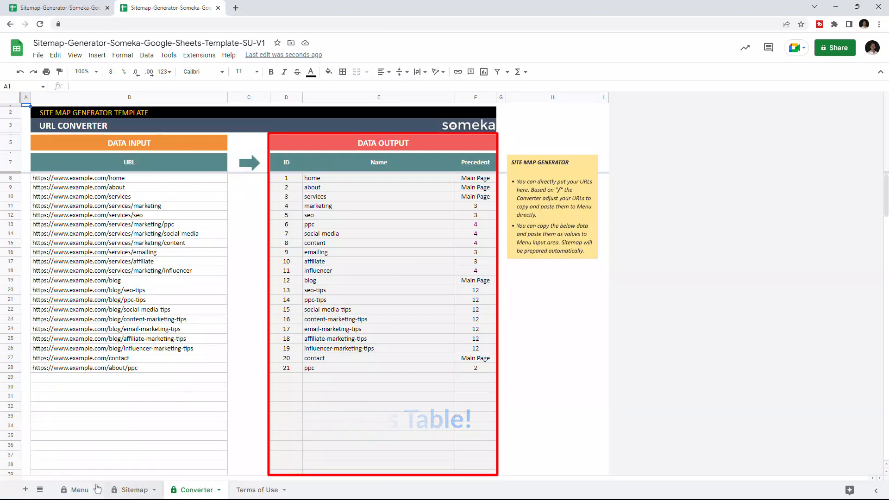
{"action": "left_click", "coordinate": [77, 490]}
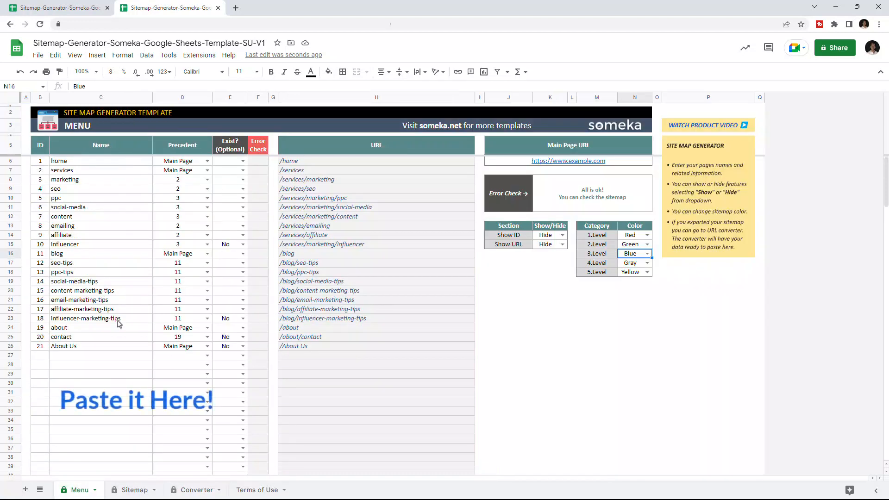